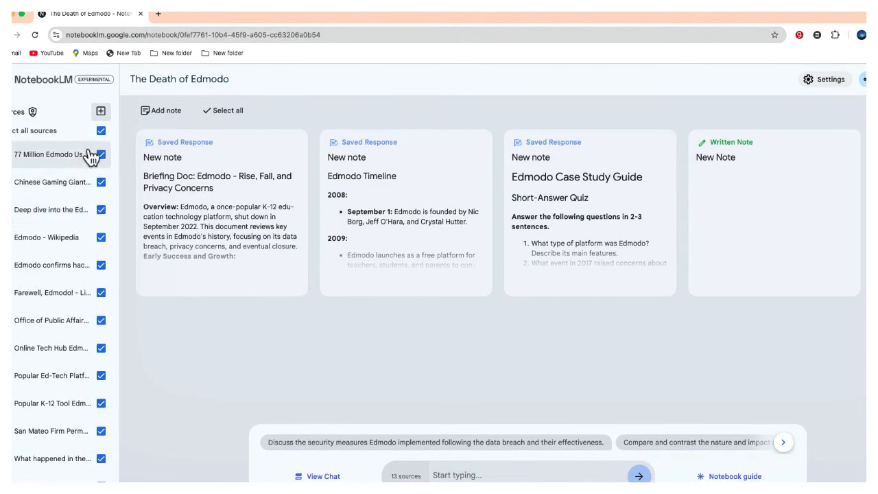
Open the Add sources dialog for The Death of Edmodo notebook
click(100, 111)
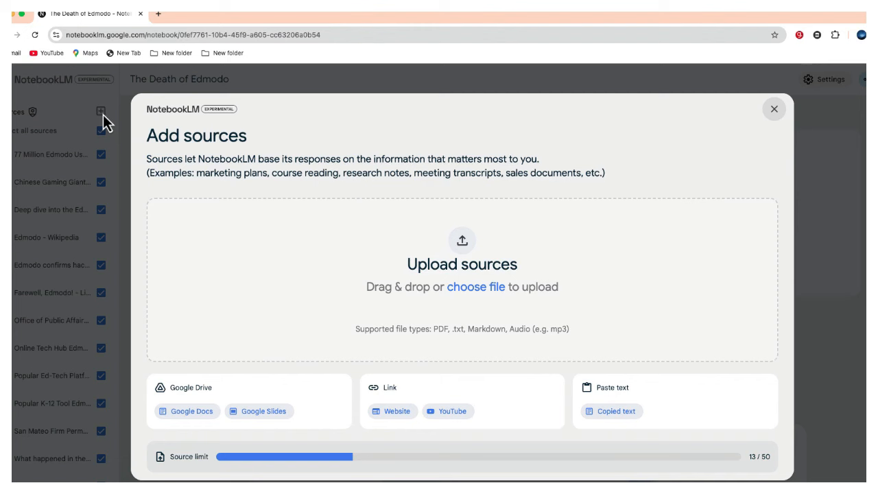
Close the Add sources dialog without adding any sources
click(771, 111)
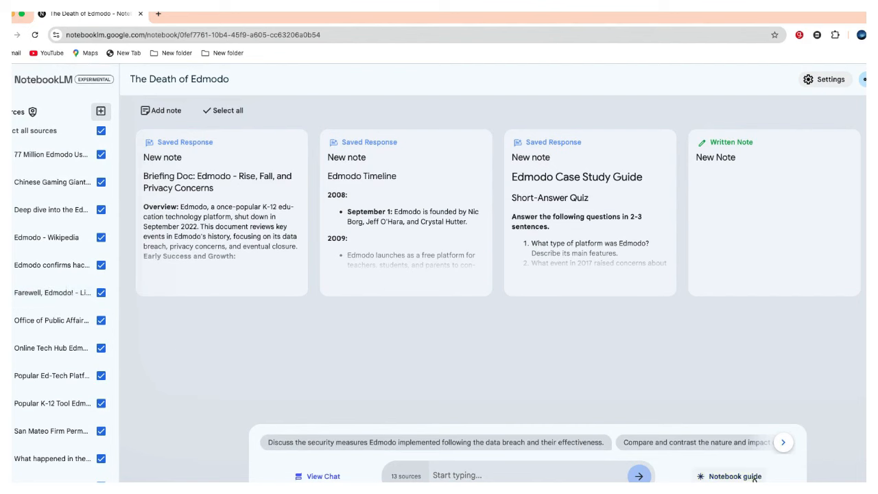
Create the Edmodo Timeline and study guide notes, read through them, then collapse the timeline
click(735, 475)
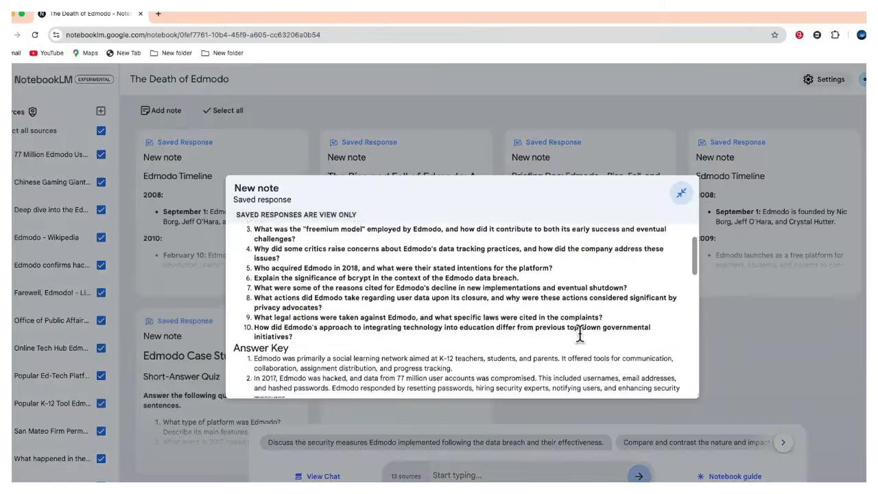
scroll(down, 3)
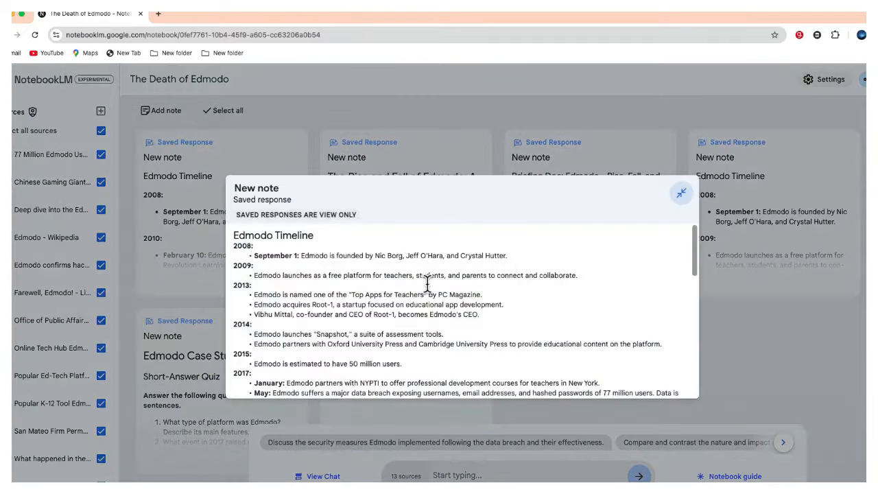
scroll(down, 3)
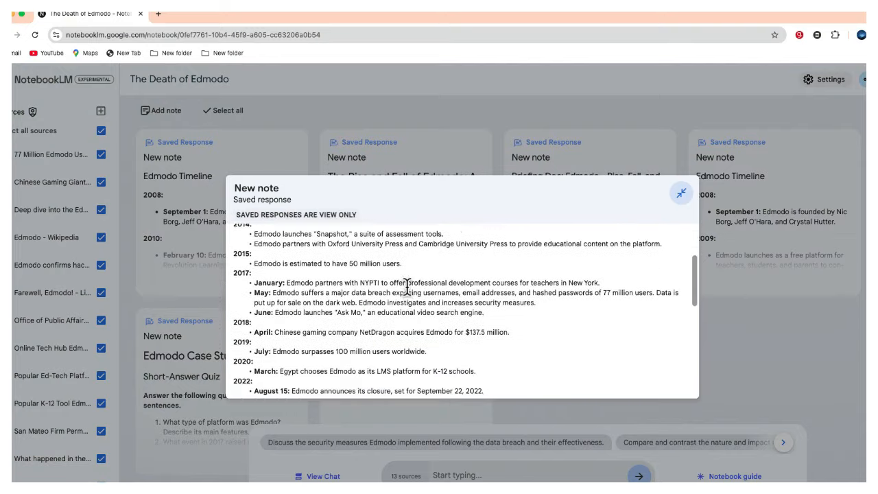
scroll(down, 3)
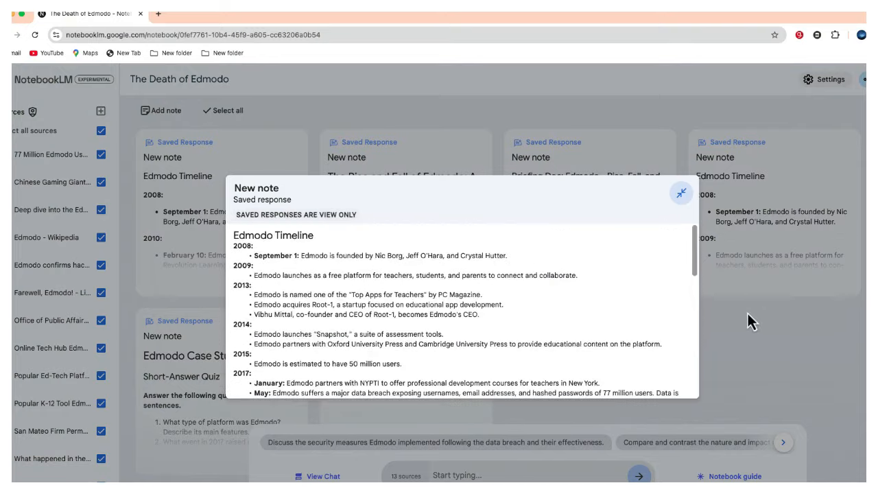
click(682, 194)
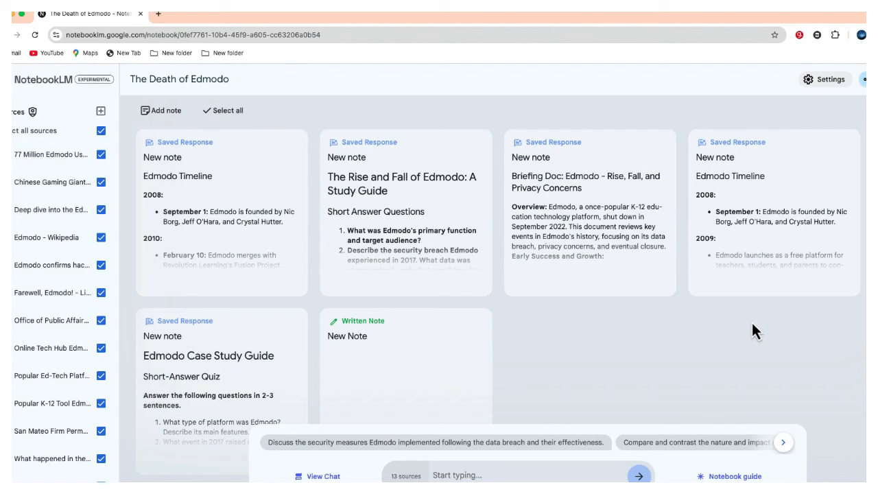
Load the 6:42 Edmodo audio overview and open its more-options menu
click(725, 475)
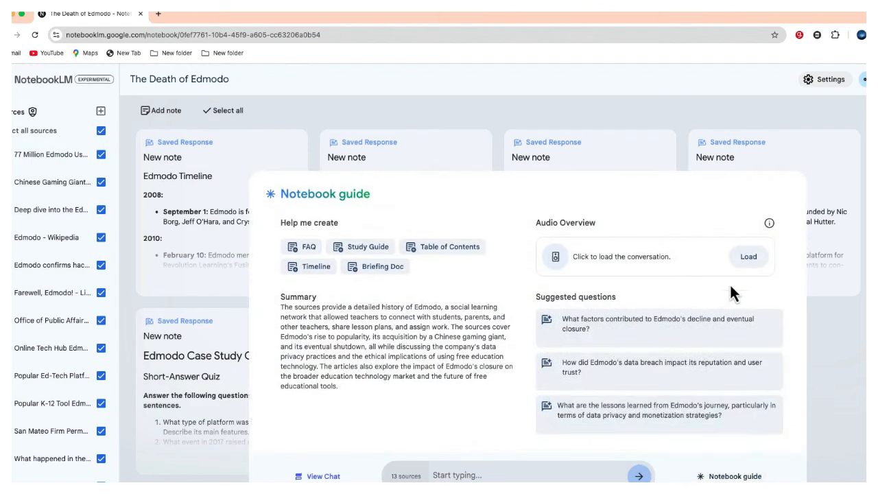
click(748, 257)
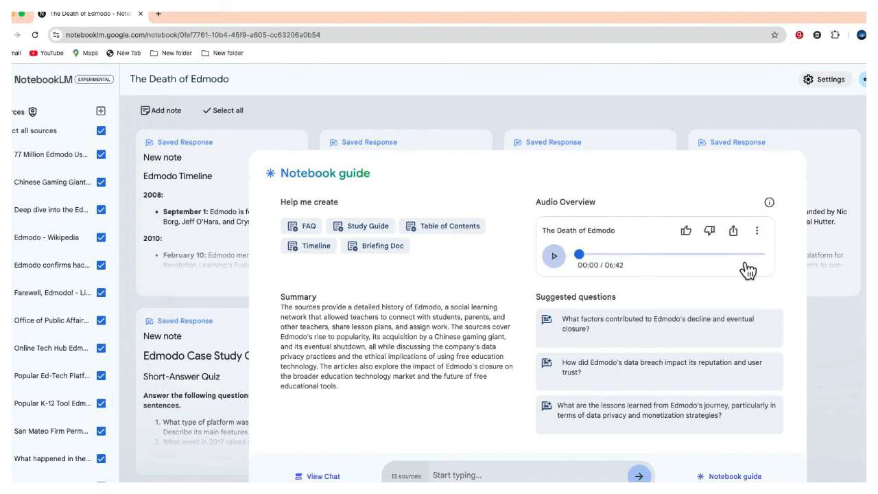
mouse_move(614, 270)
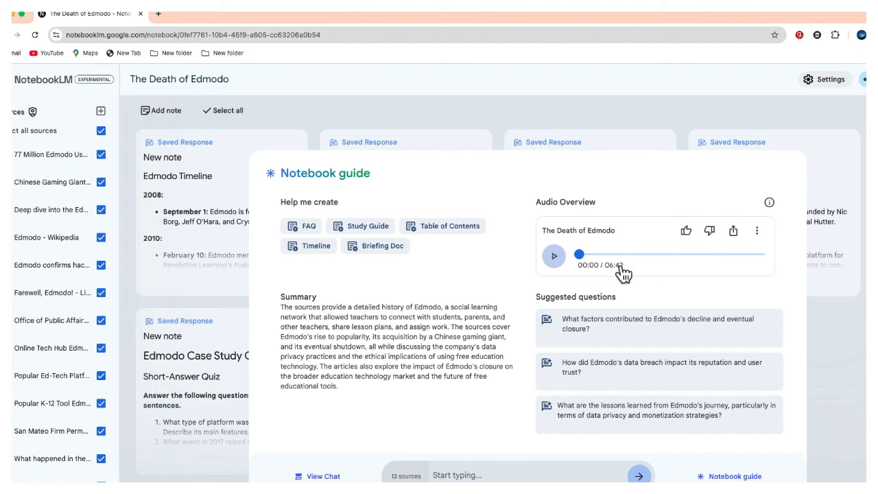
mouse_move(758, 231)
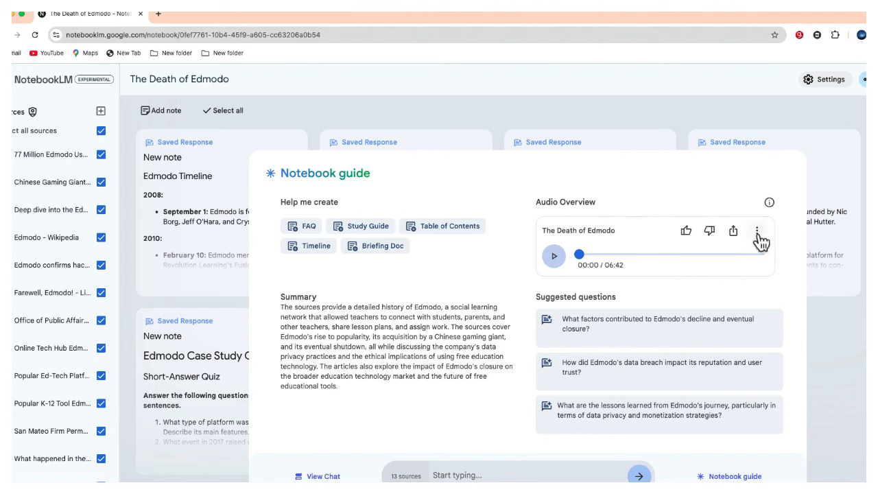
click(759, 231)
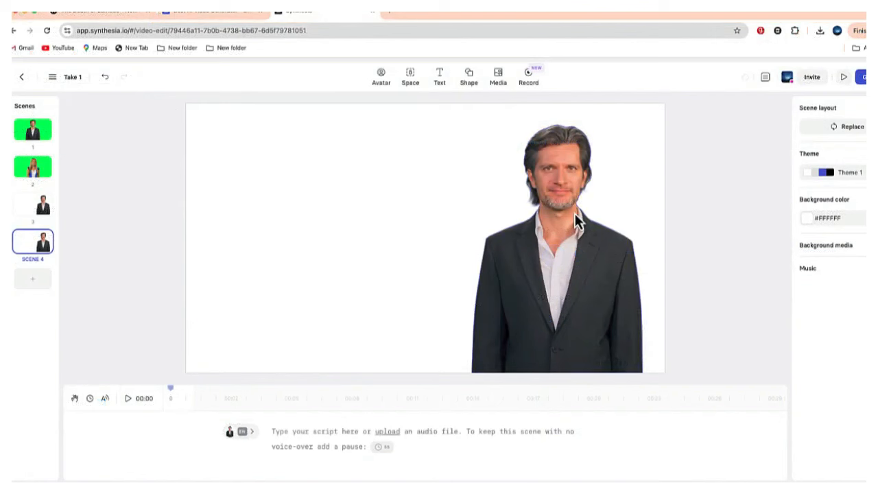
mouse_move(569, 241)
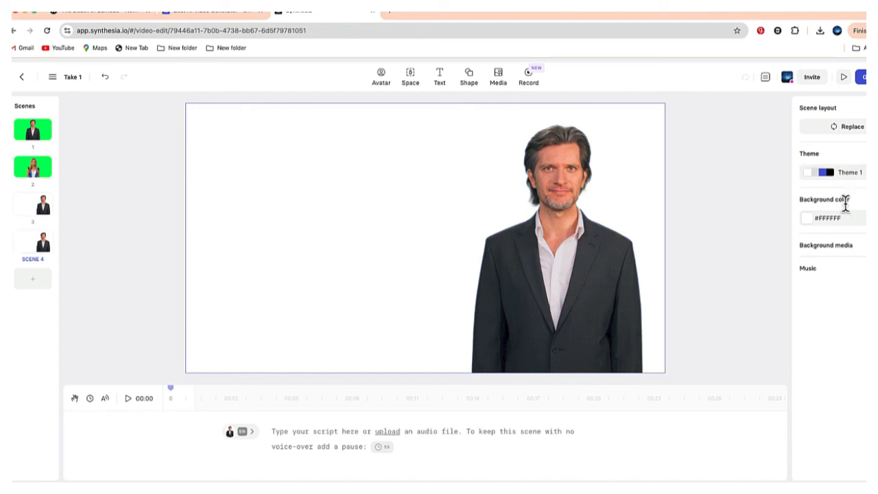
Set scene 4's background color to bright green #23FF41
click(808, 218)
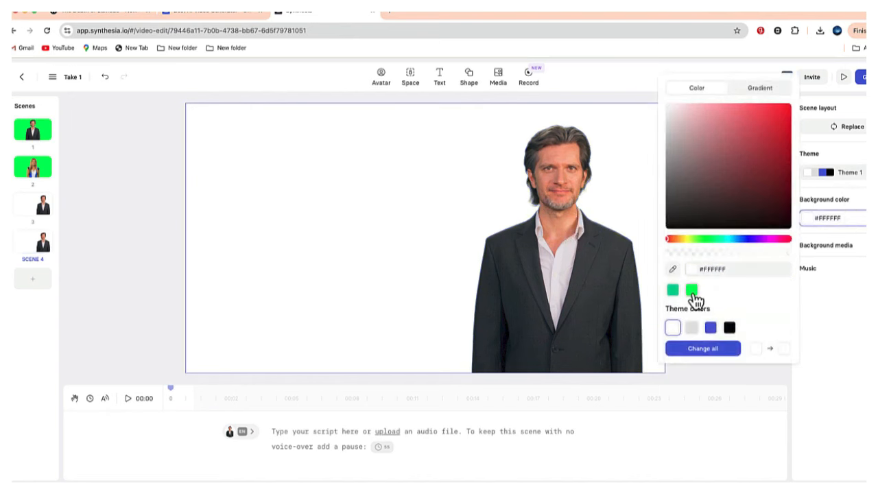
click(689, 290)
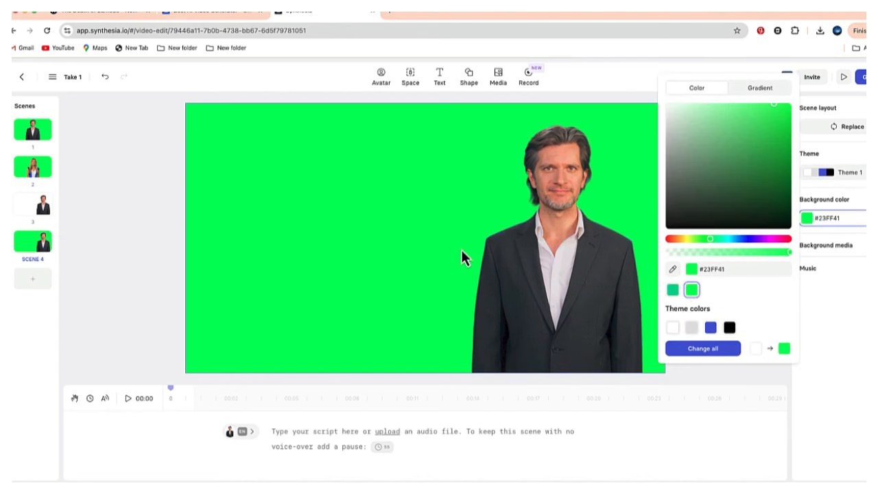